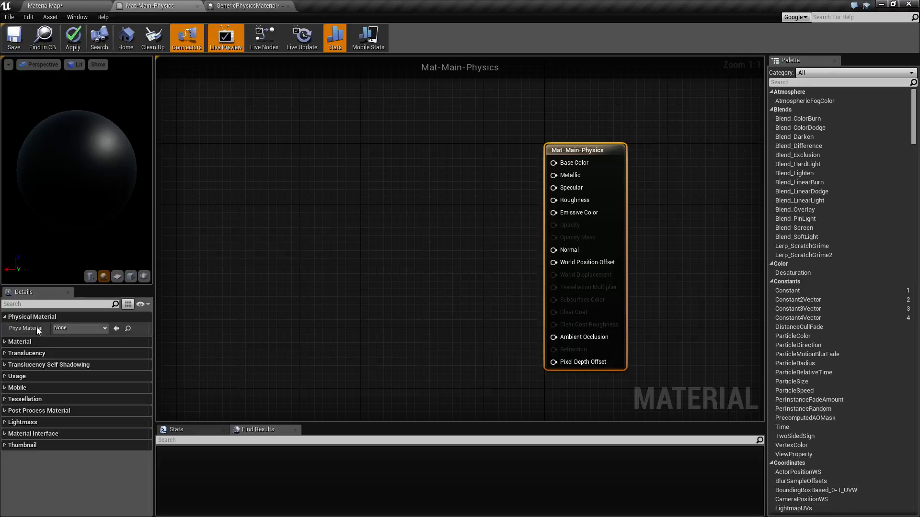
mouse_move(77, 329)
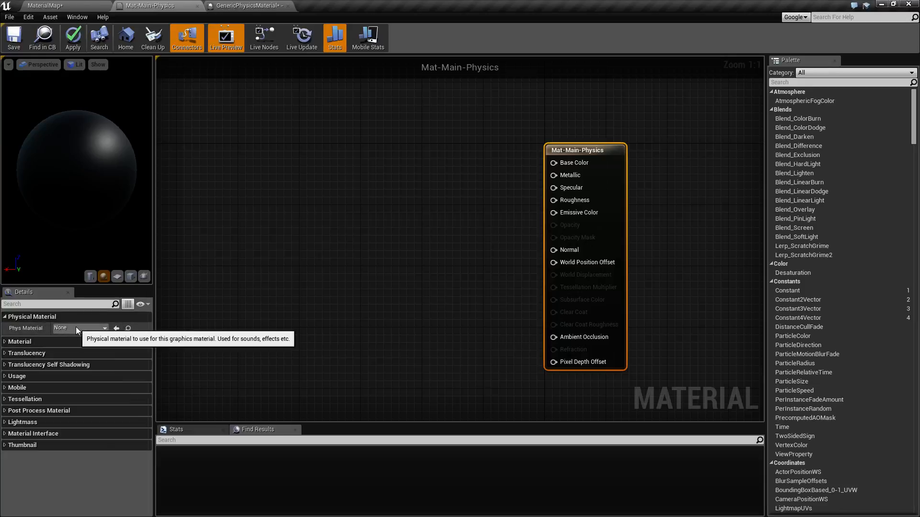
Open the Phys Material picker listing GenericPhysicsMaterial for Mat-Main-Physics
click(104, 328)
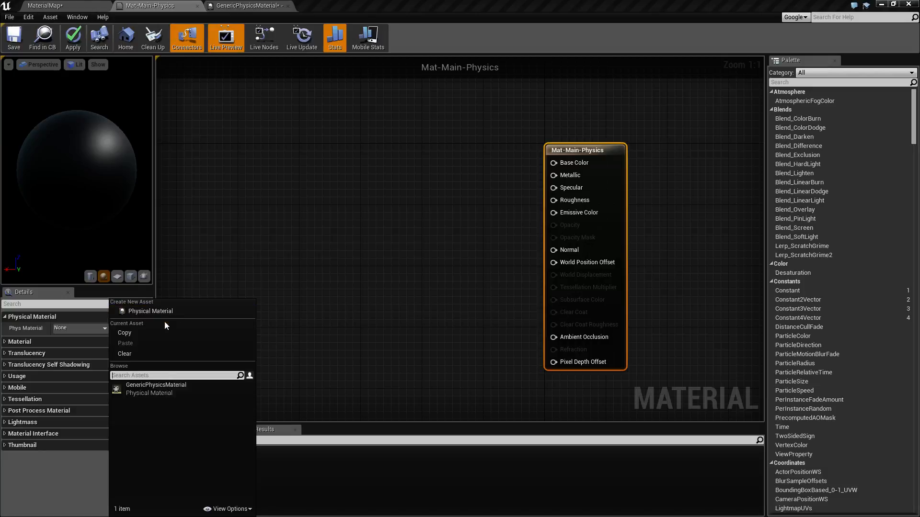
mouse_move(162, 393)
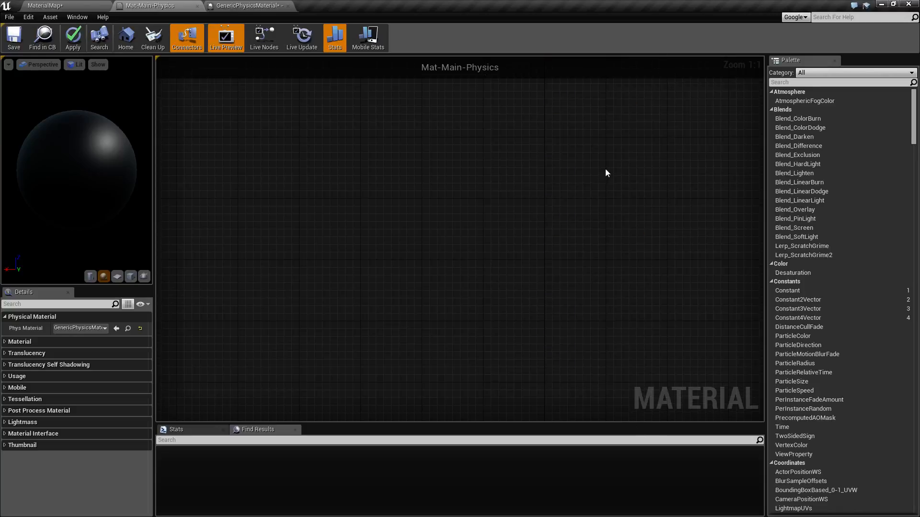
Apply the GenericPhysicsMaterial change and switch back to the MaterialMap level
click(104, 328)
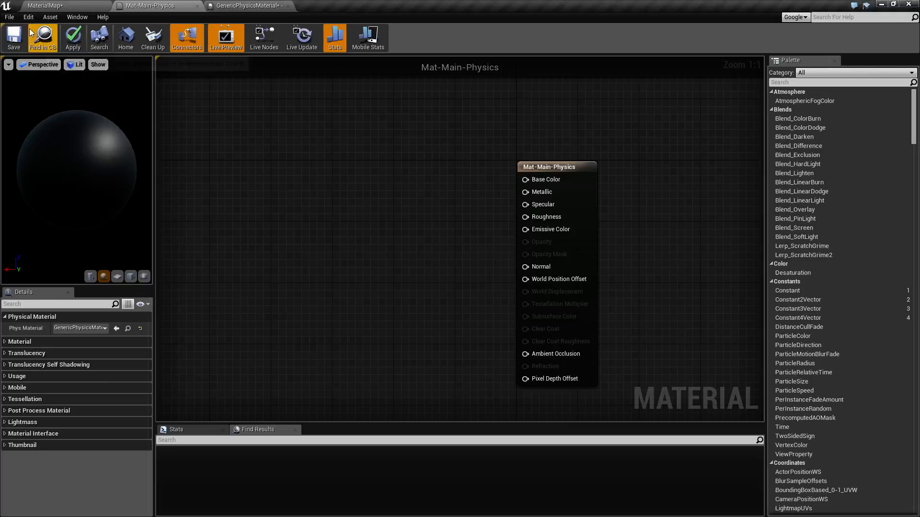
mouse_move(343, 306)
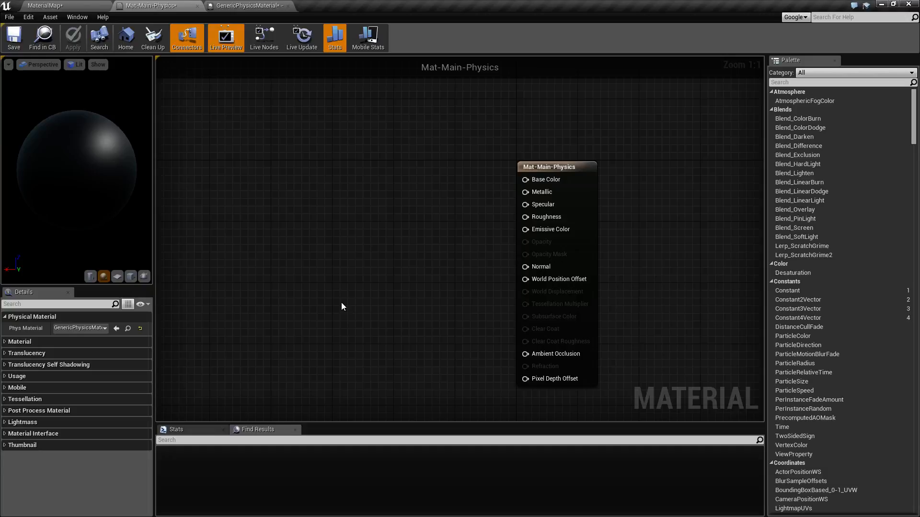
click(44, 5)
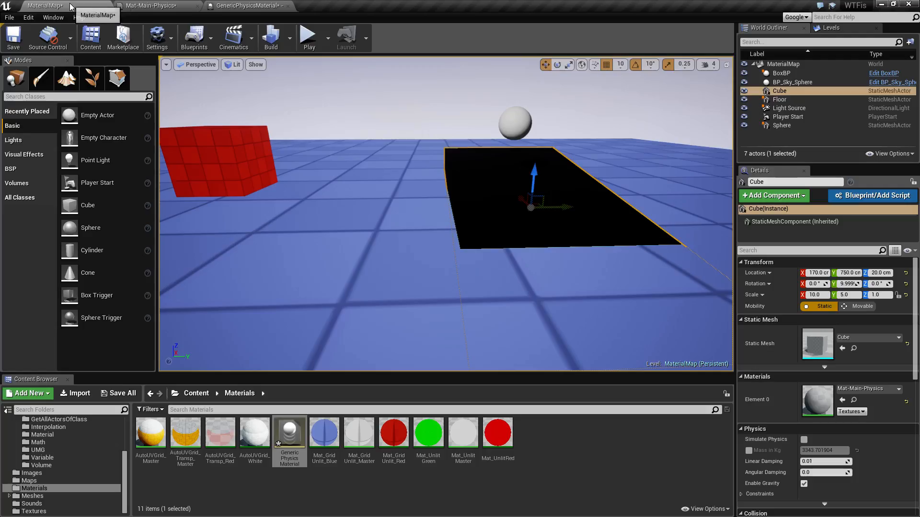
In Project Settings Physics, name SurfaceType1 'Ice', then bring up GenericPhysicsMaterial
click(28, 18)
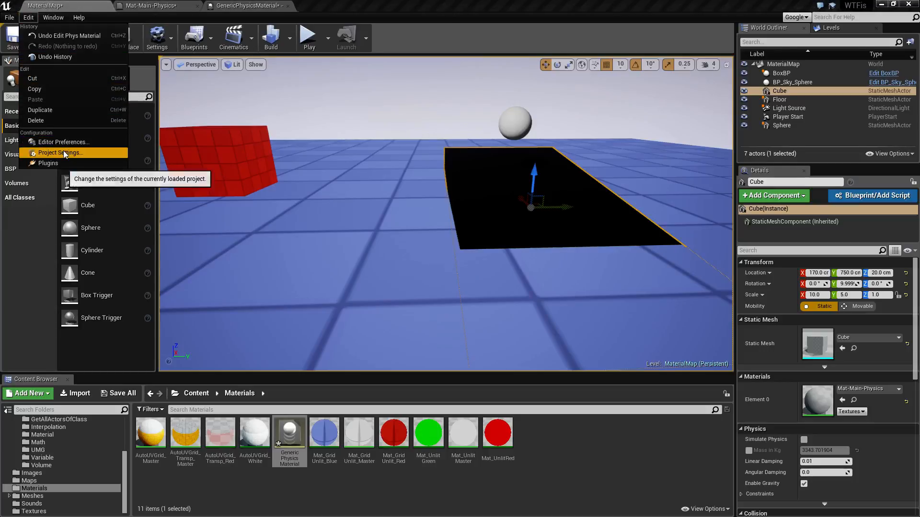
click(59, 152)
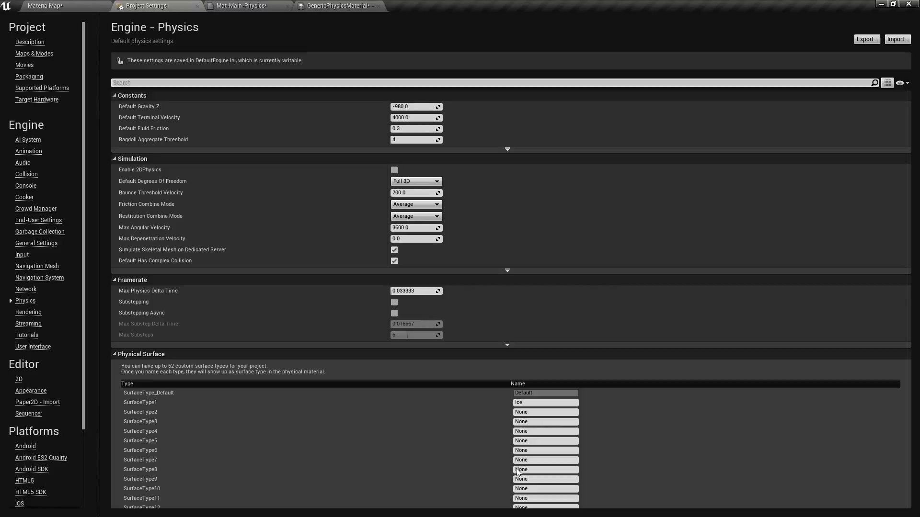
click(545, 402)
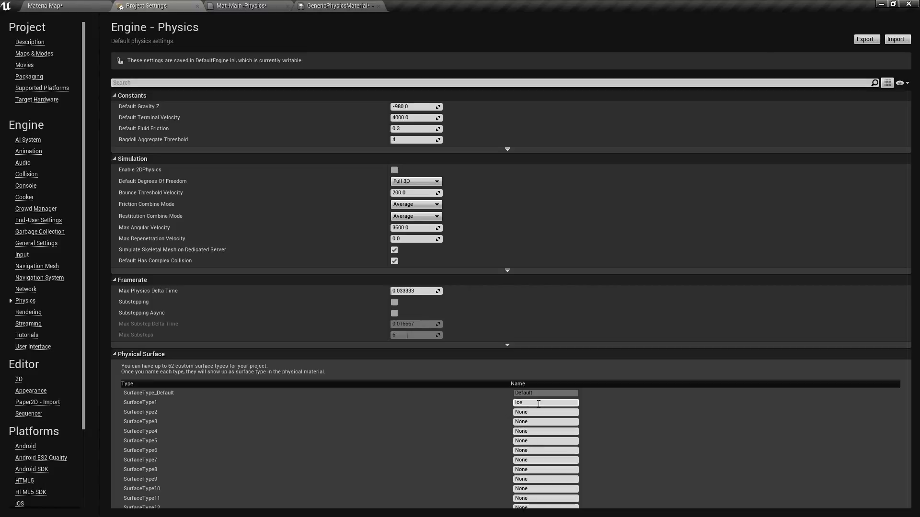
click(544, 412)
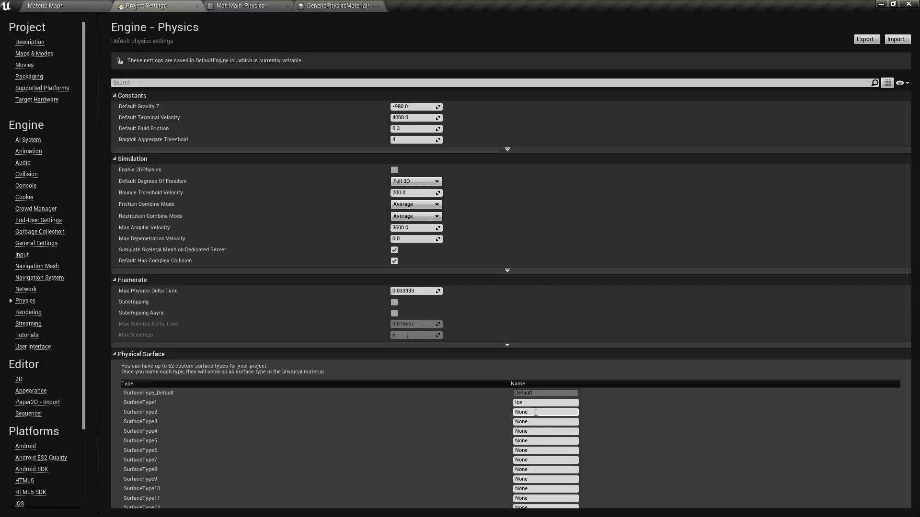
click(544, 431)
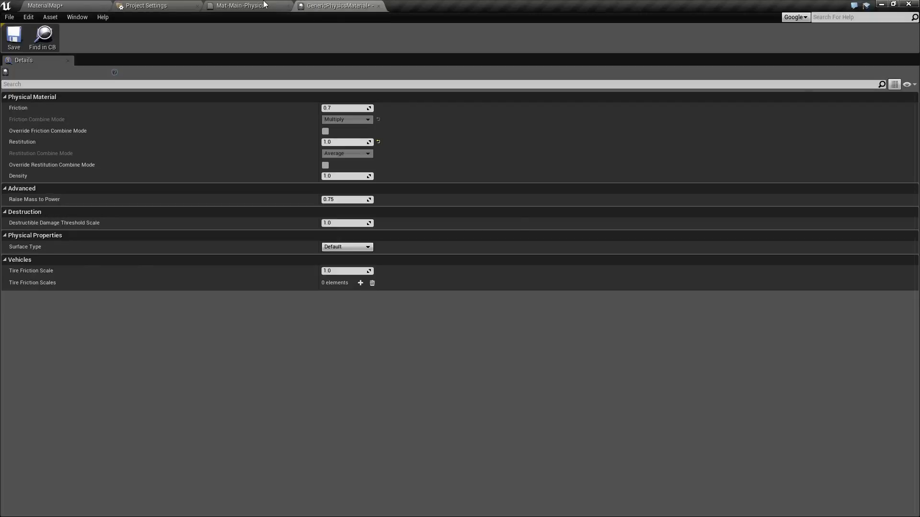
Set GenericPhysicsMaterial's Surface Type to Ice and return to Mat-Main-Physics
click(347, 246)
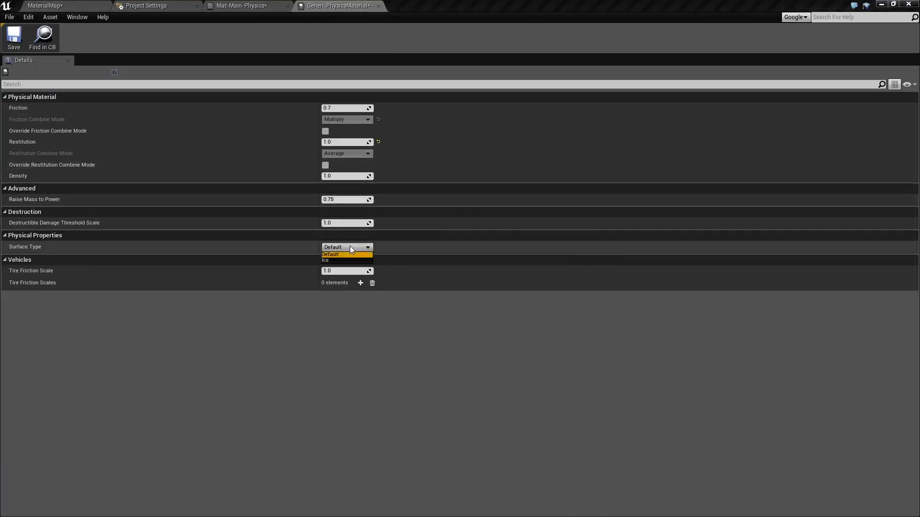
click(326, 260)
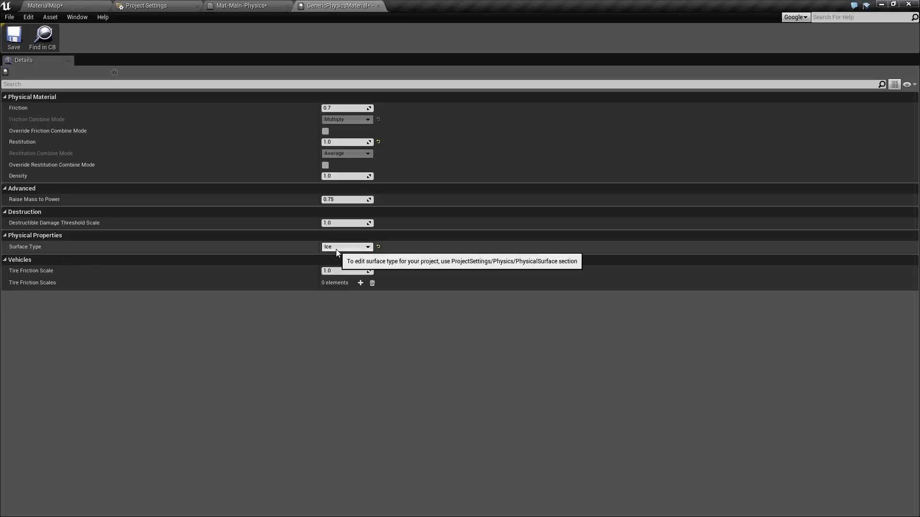
click(240, 6)
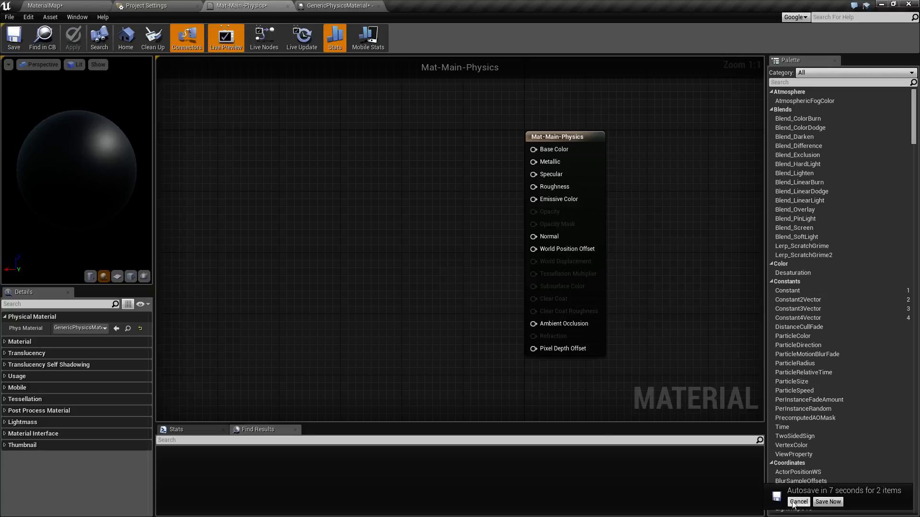
Cancel the 'Autosave in 7 seconds' notification
click(798, 502)
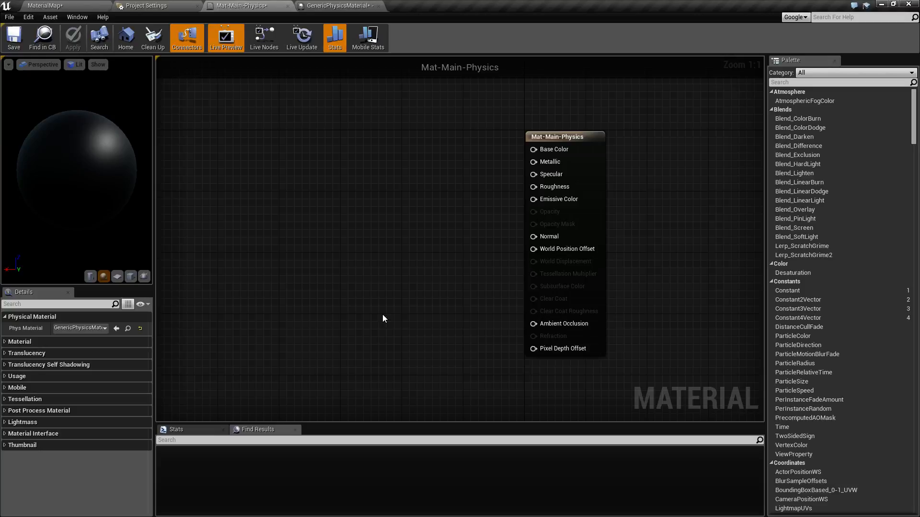
mouse_move(13, 37)
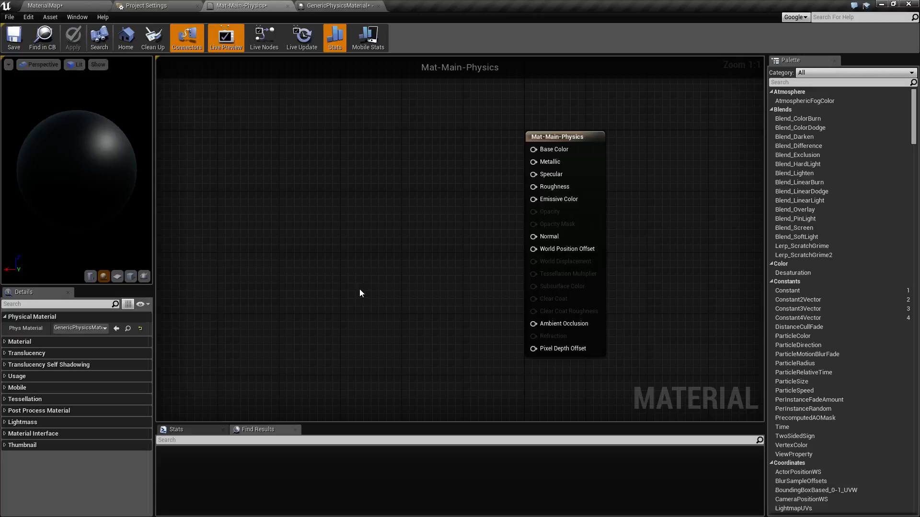
mouse_move(360, 301)
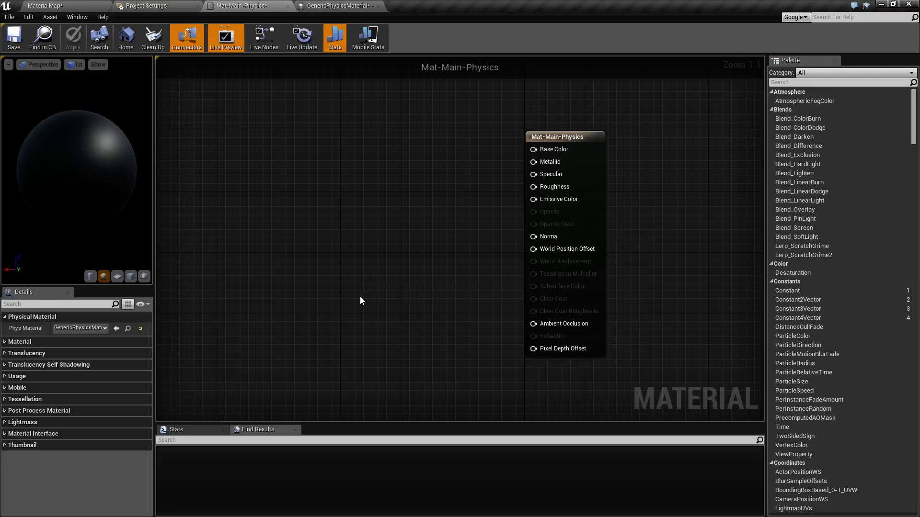
mouse_move(423, 173)
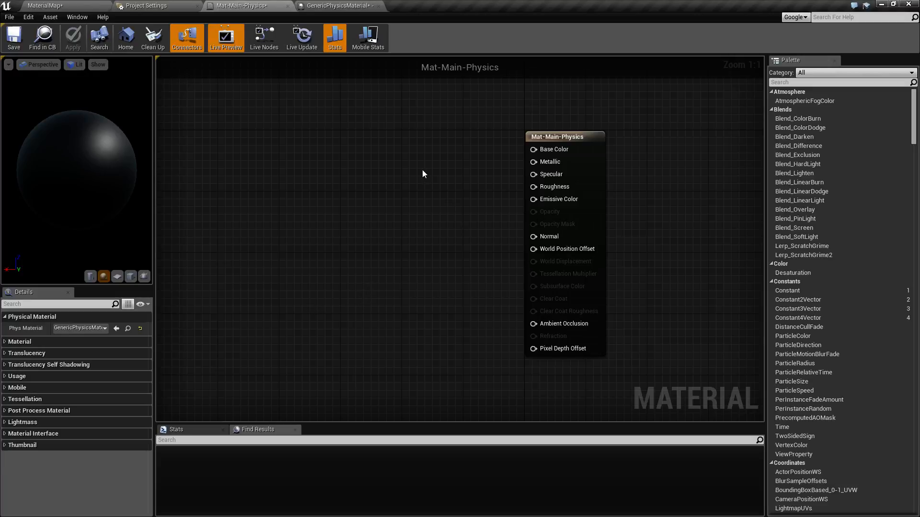